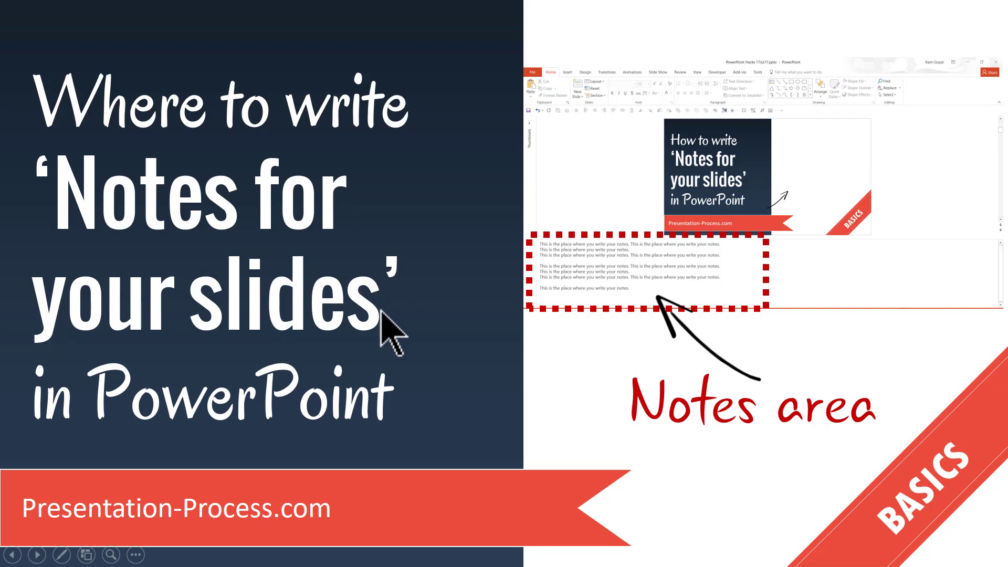
mouse_move(422, 422)
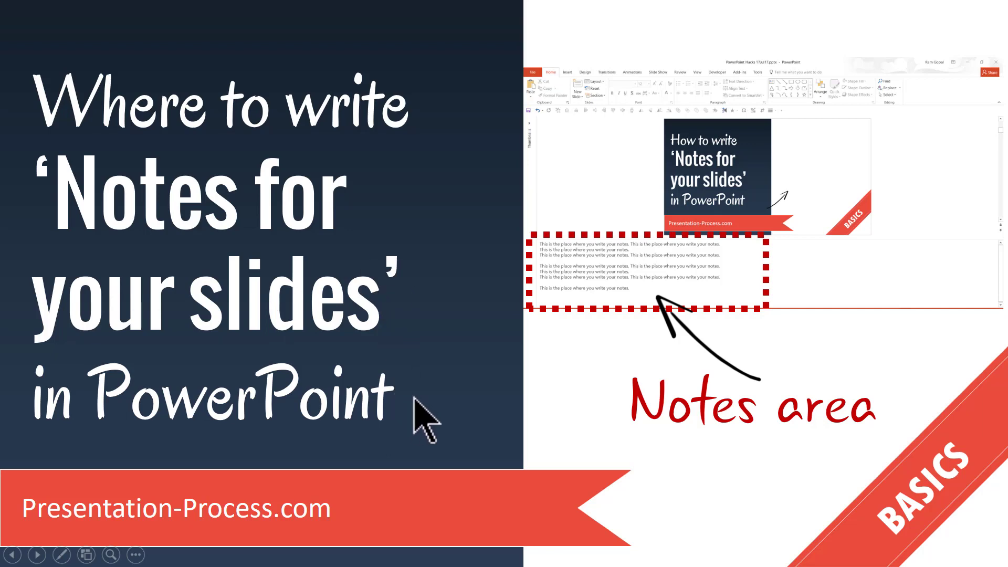
mouse_move(641, 433)
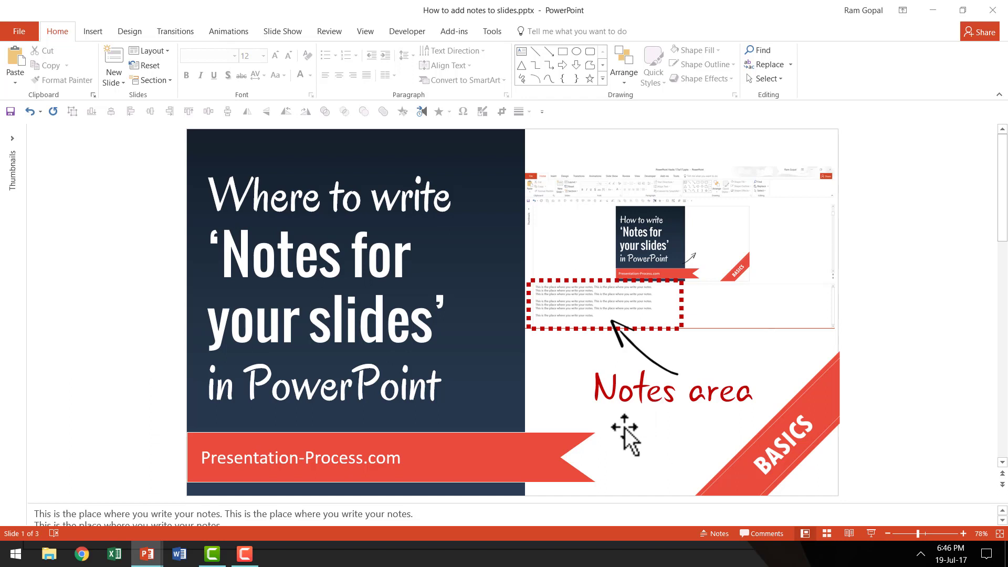
mouse_move(654, 475)
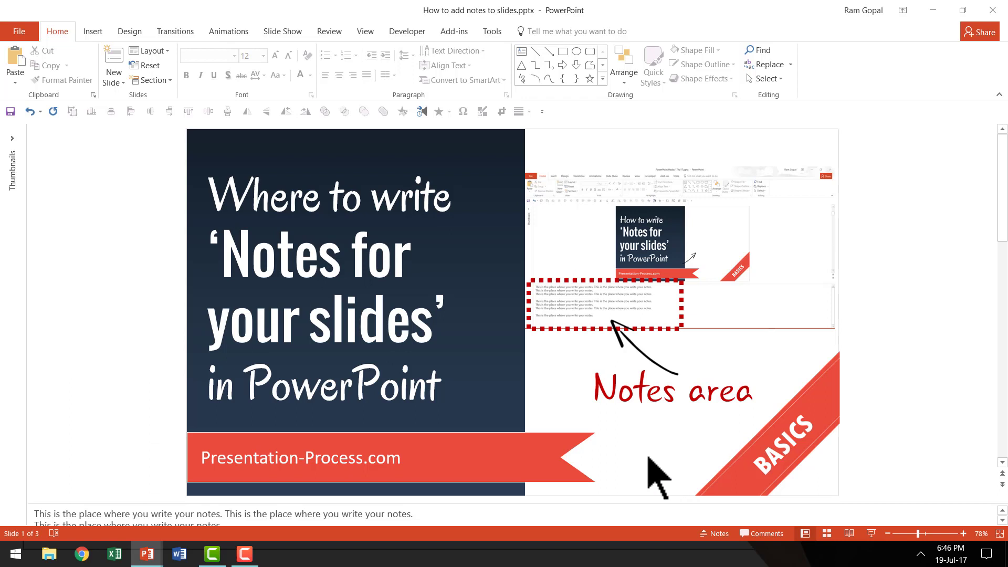
mouse_move(969, 417)
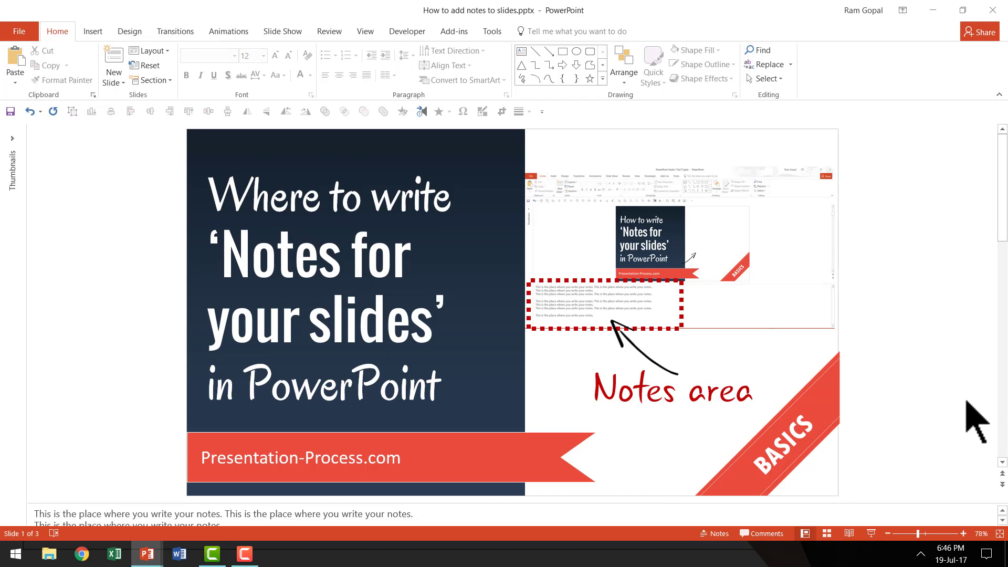
mouse_move(937, 420)
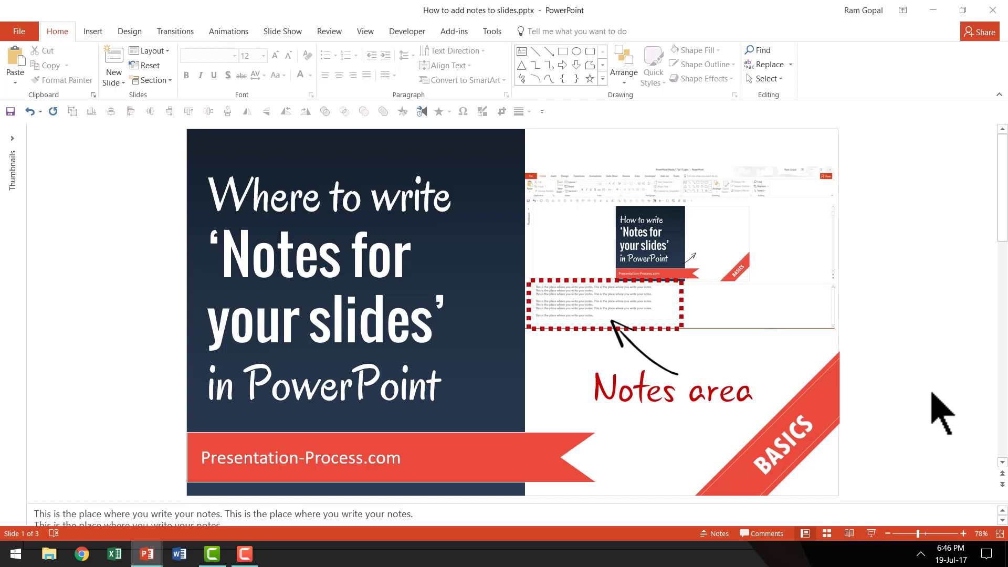
mouse_move(907, 422)
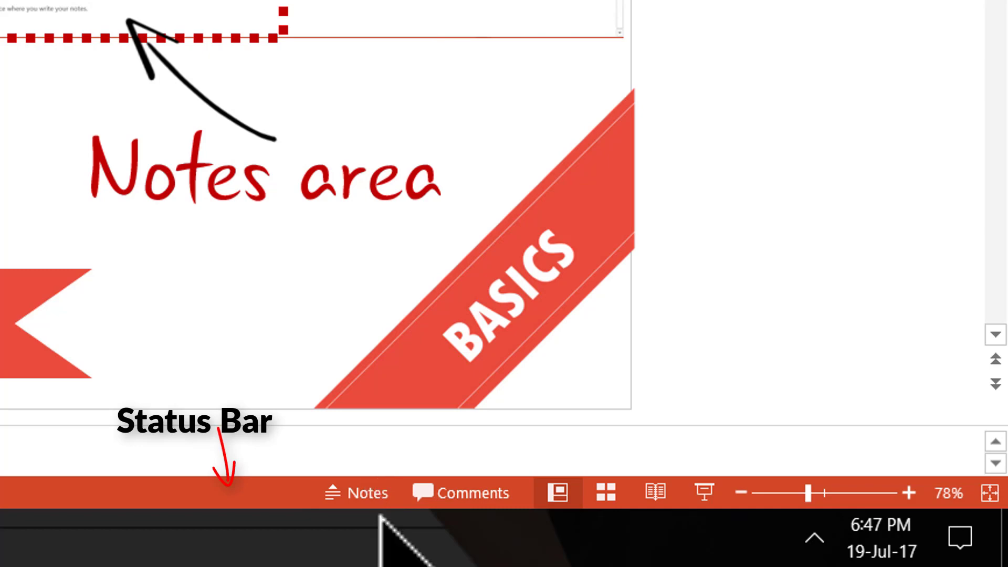
mouse_move(357, 493)
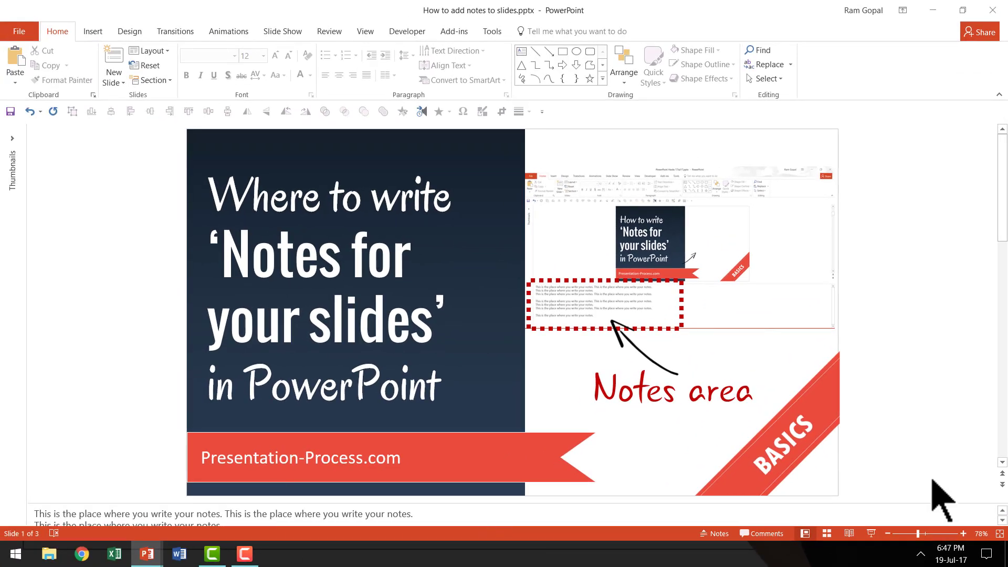
left_click(131, 513)
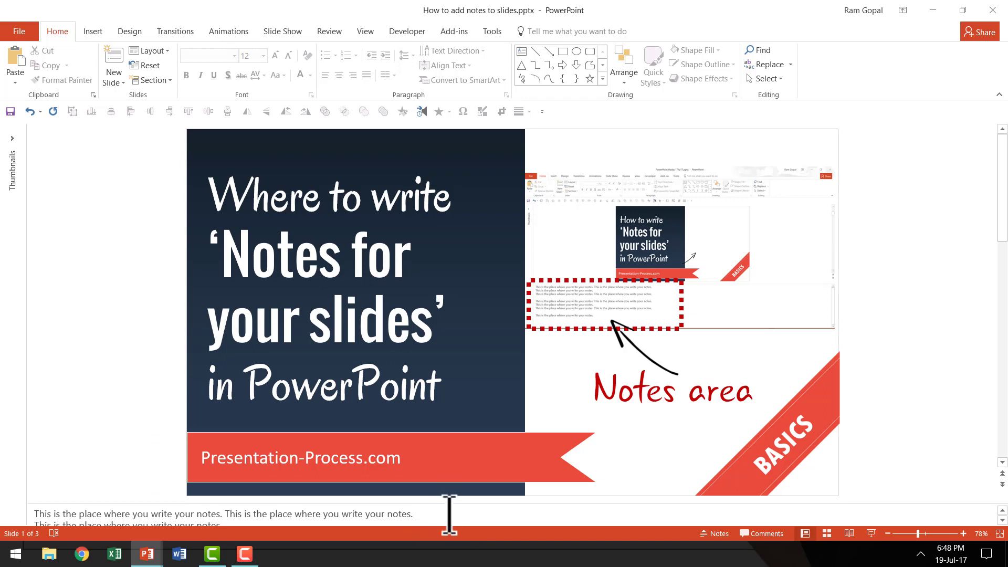
mouse_move(519, 518)
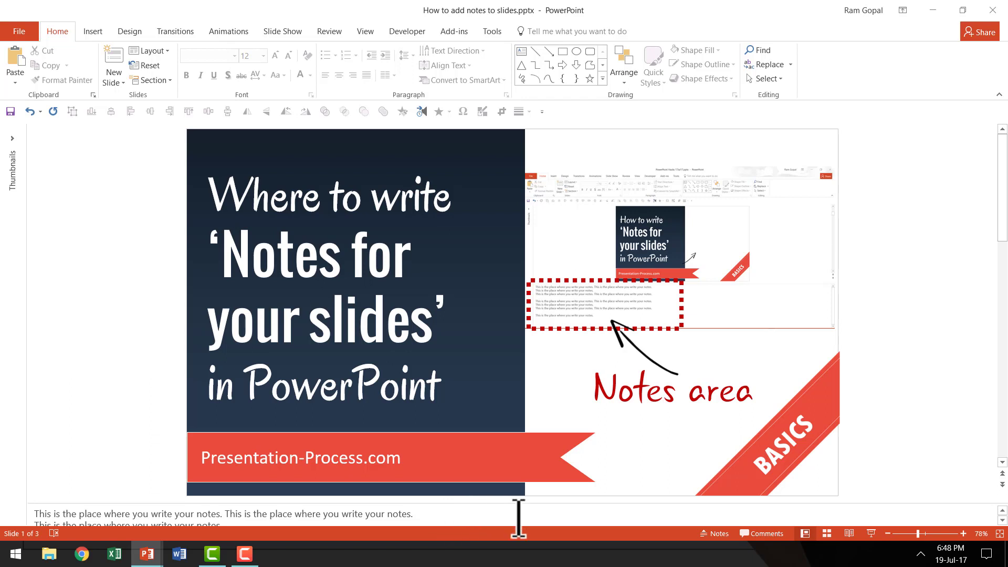
mouse_move(528, 503)
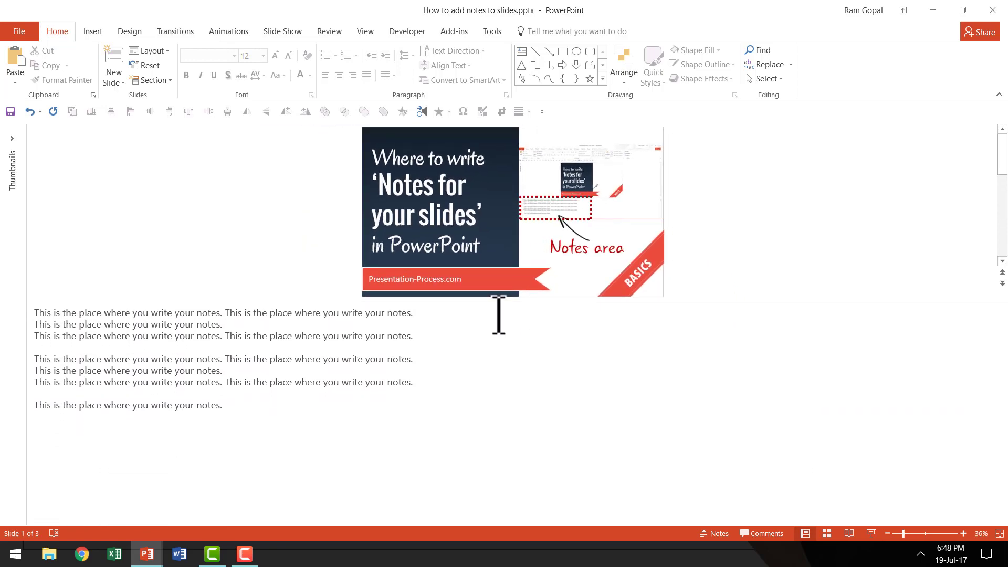
mouse_move(98, 429)
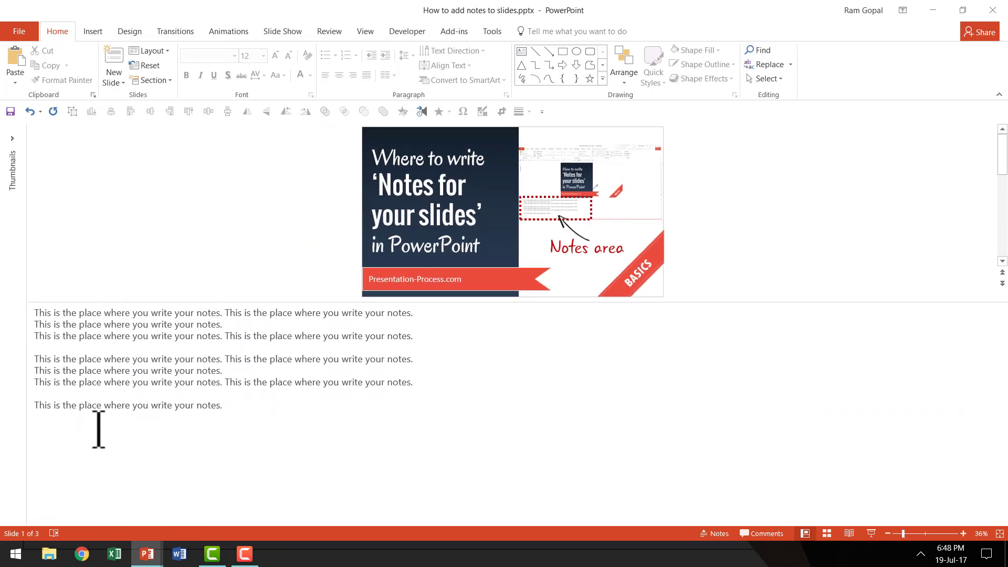
mouse_move(456, 462)
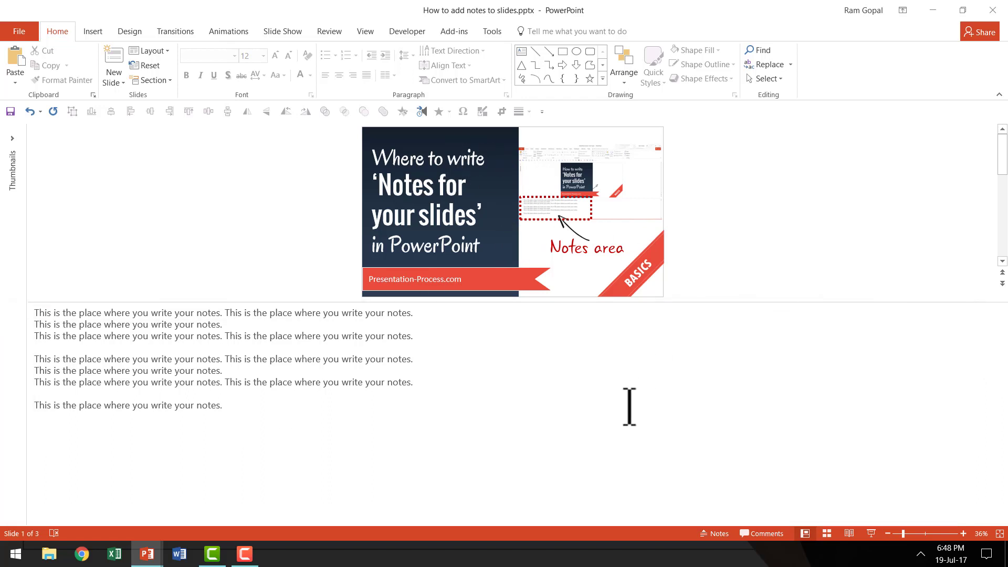
mouse_move(621, 421)
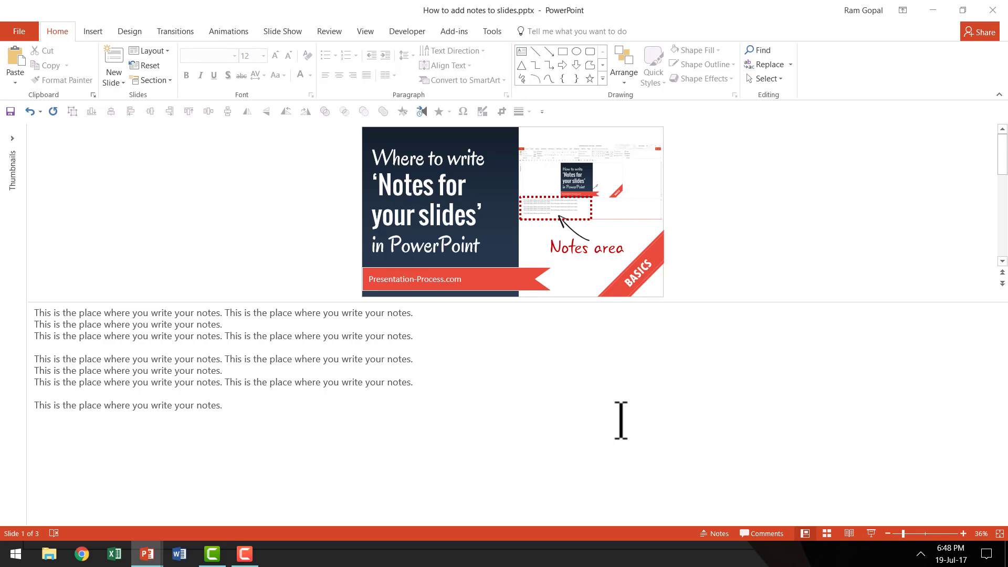
mouse_move(628, 414)
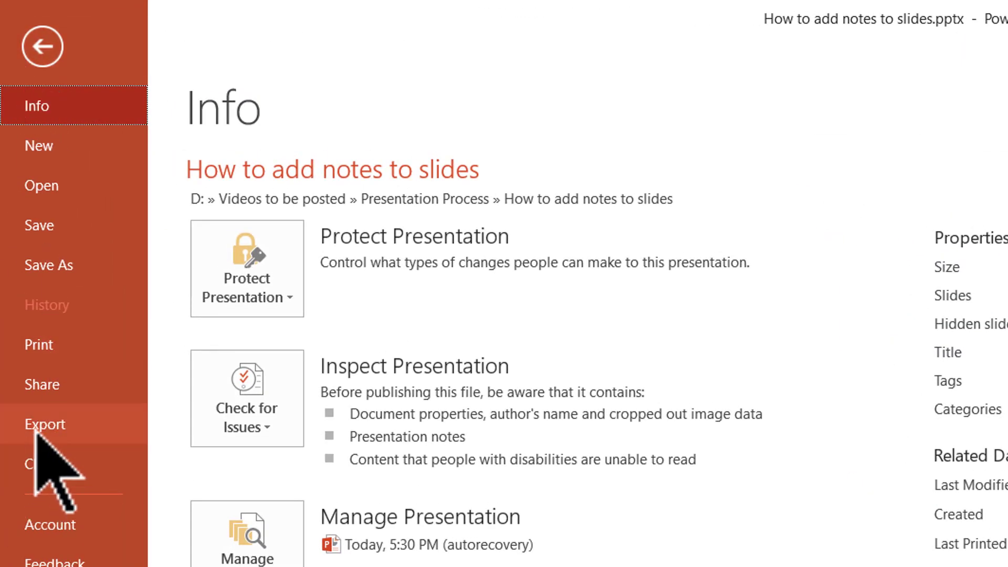
Launch Export > Create Handouts to get the Send to Microsoft Word dialog.
left_click(45, 424)
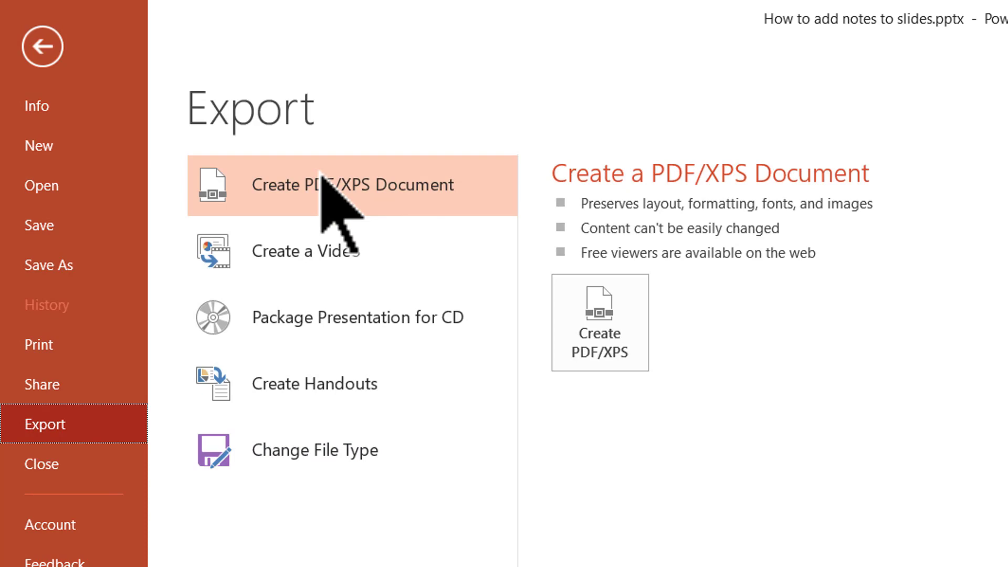
mouse_move(314, 144)
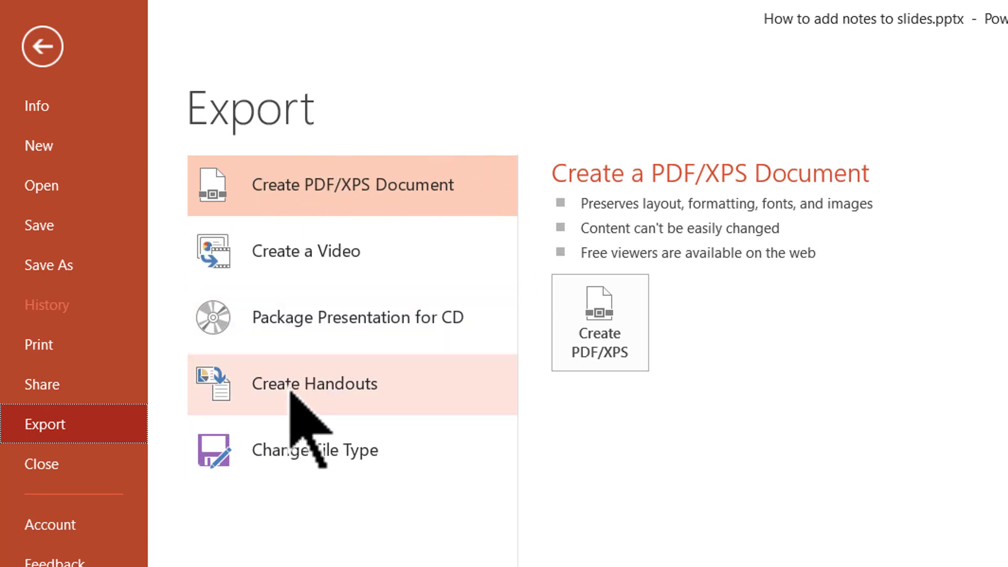
left_click(314, 384)
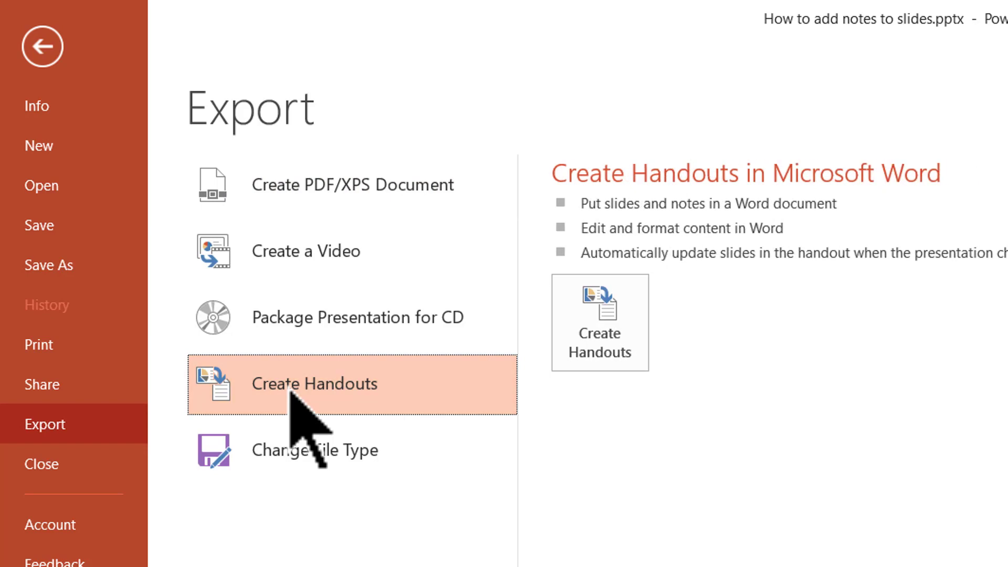
mouse_move(779, 178)
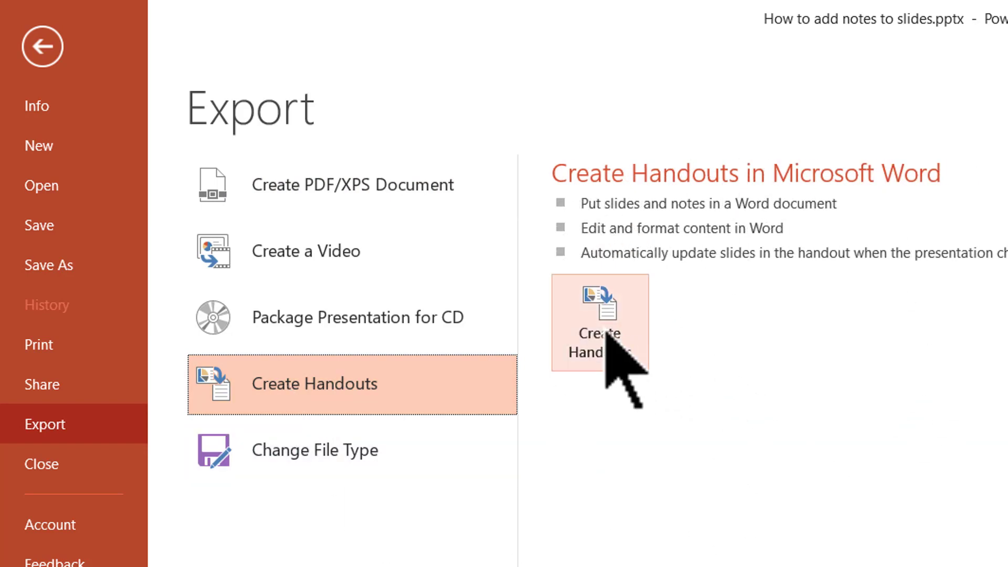
left_click(599, 322)
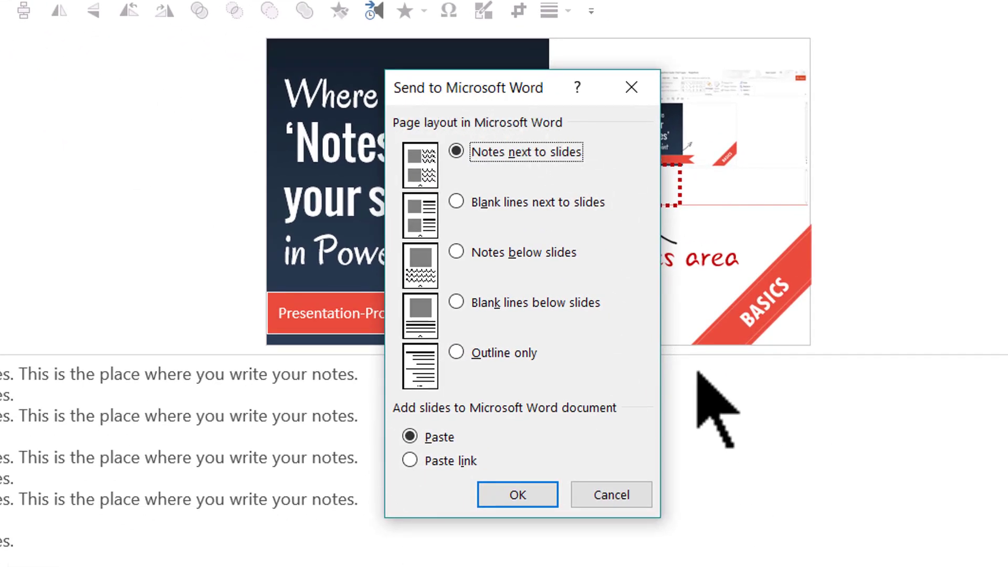
mouse_move(506, 192)
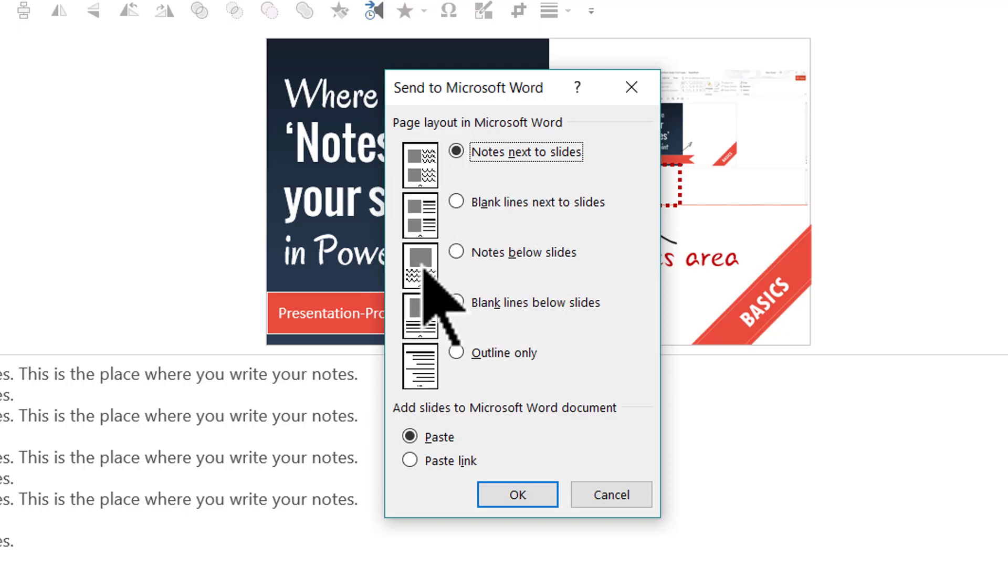
mouse_move(589, 206)
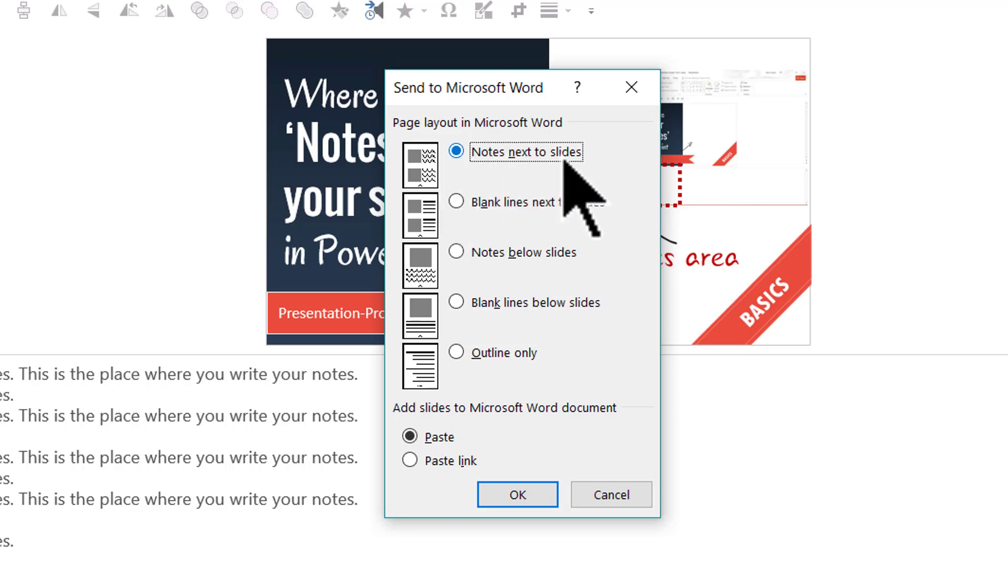
mouse_move(518, 495)
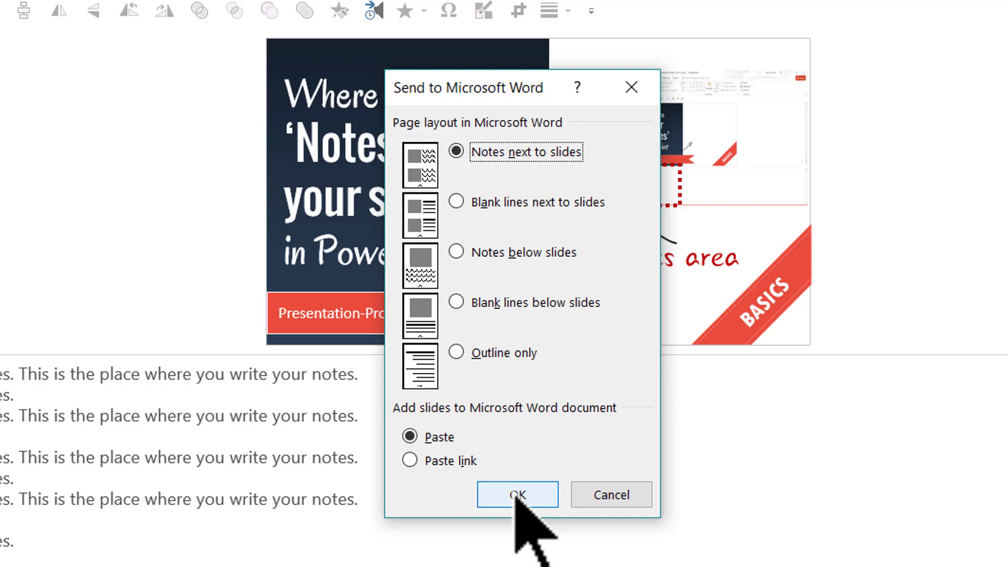
Confirm the Word handout with Notes next to slides and Paste selected.
left_click(518, 495)
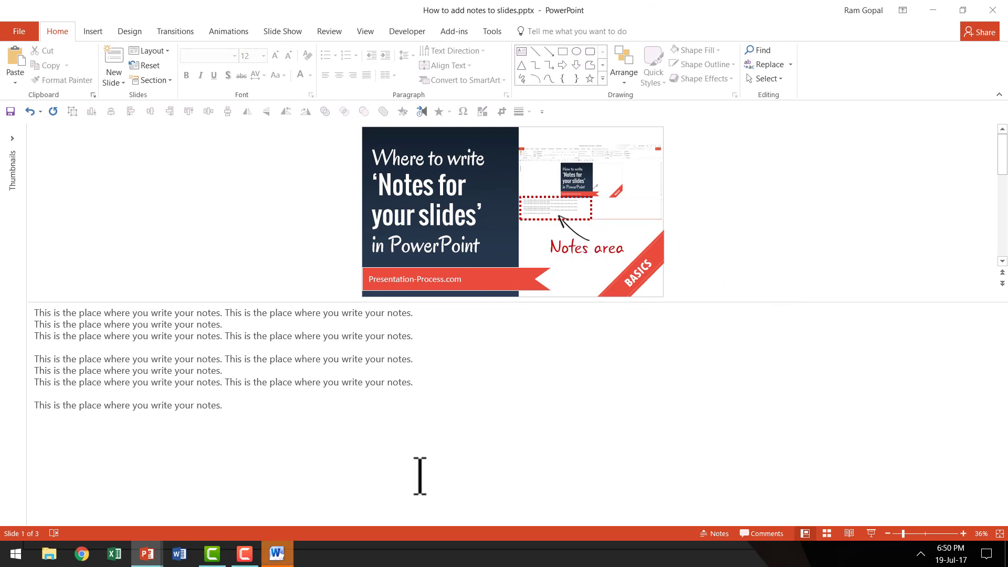
Switch to the new Word document and scroll through the slide thumbnails and notes.
left_click(277, 554)
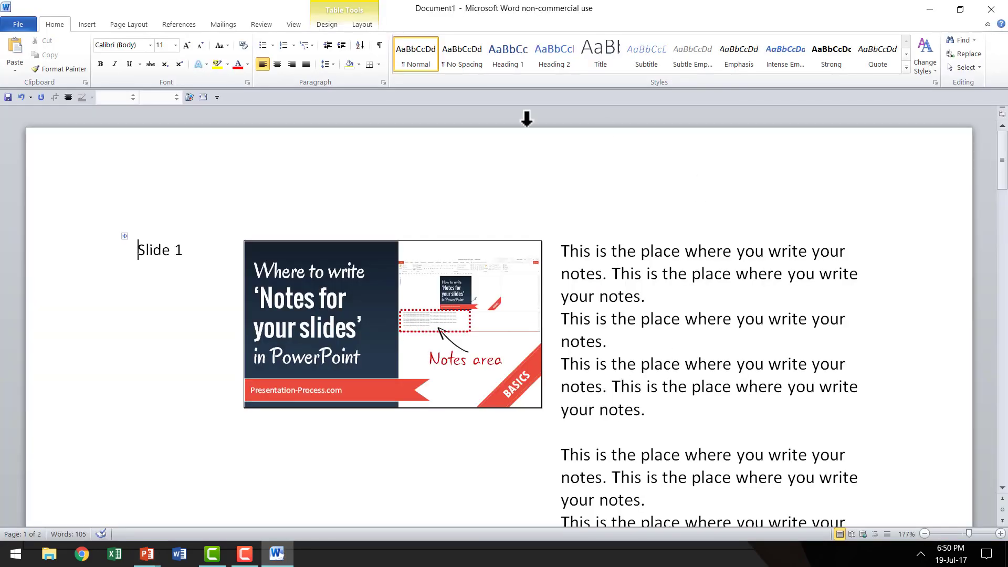
mouse_move(694, 307)
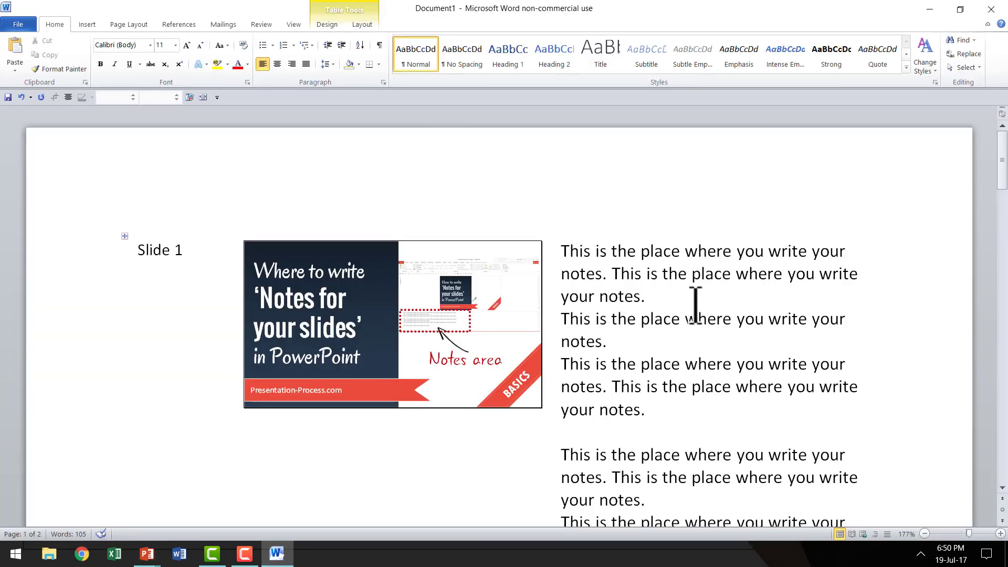
mouse_move(403, 333)
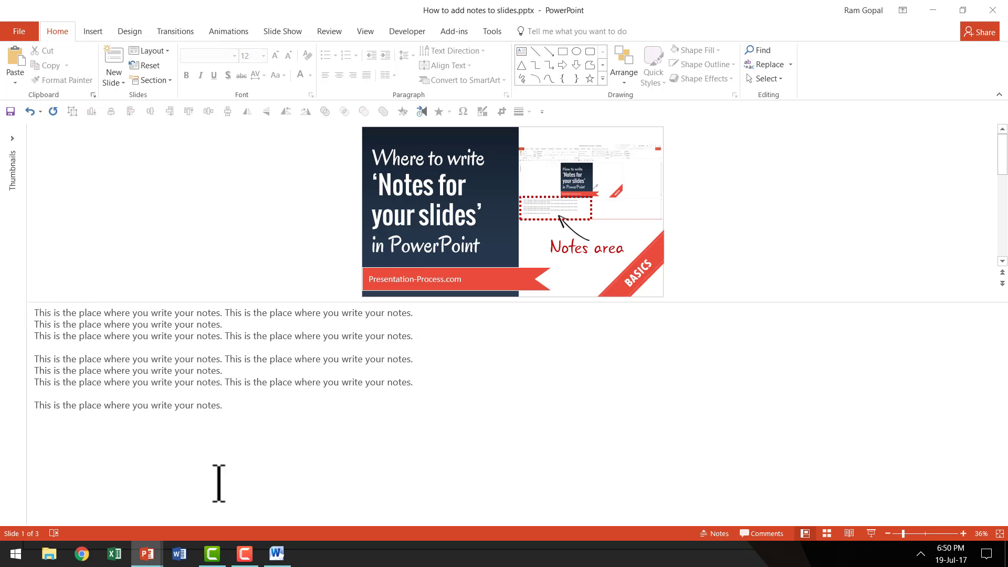
left_click(276, 553)
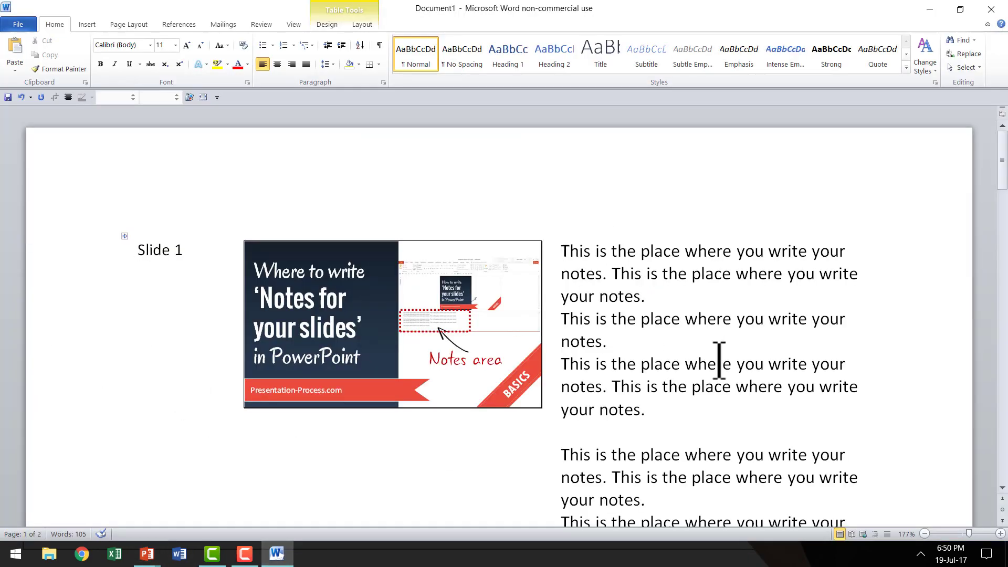
scroll("down", 3)
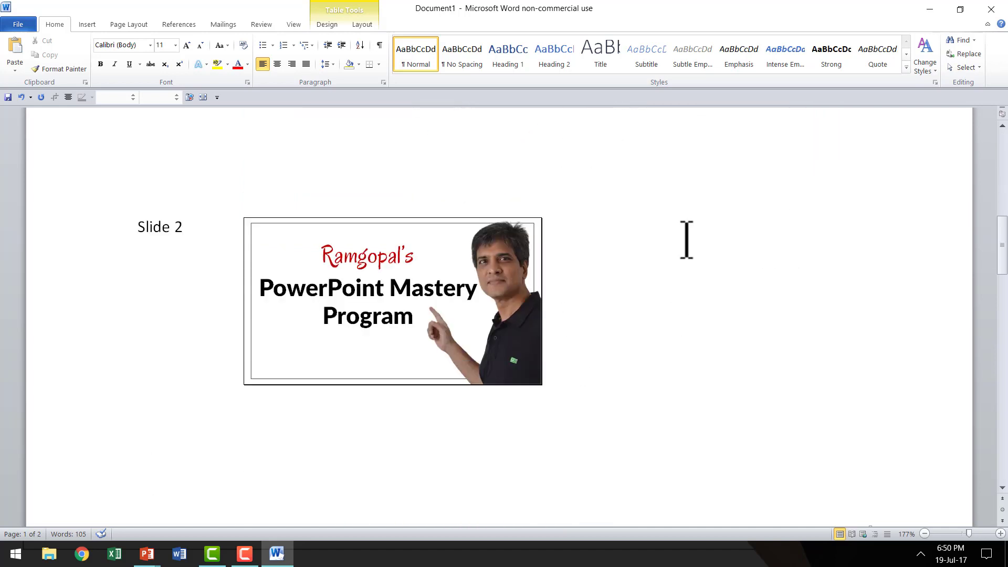
mouse_move(741, 291)
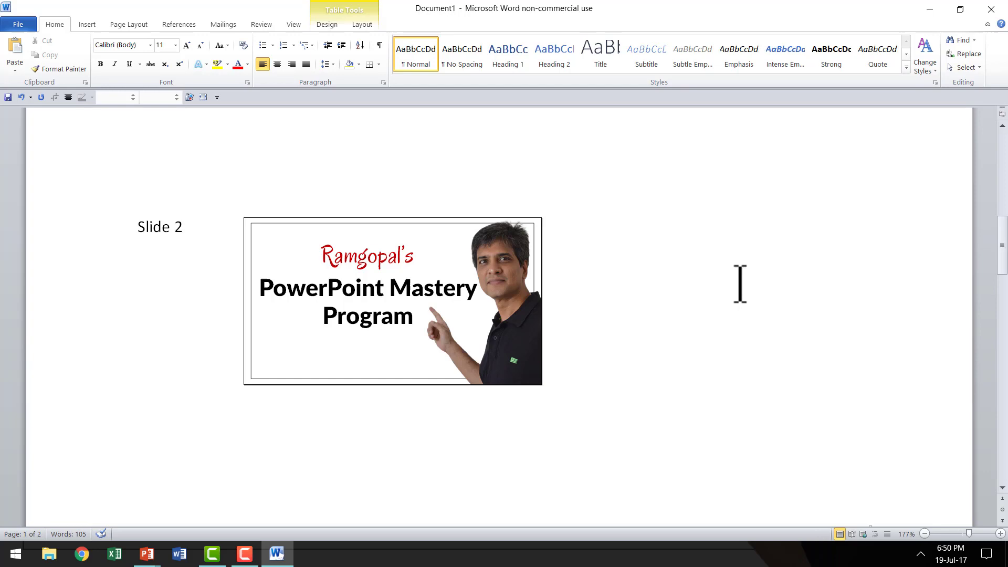
scroll("down", 3)
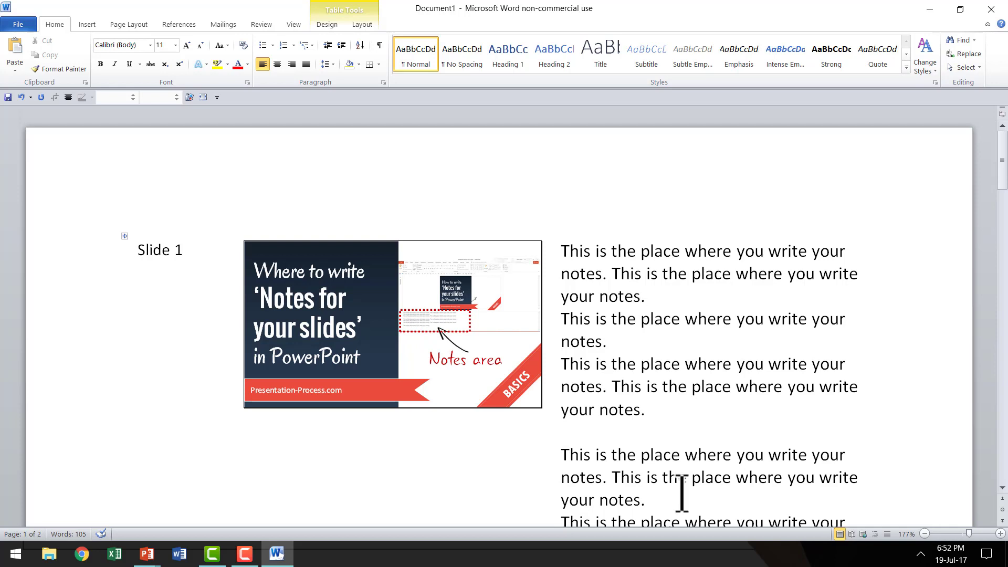
mouse_move(145, 554)
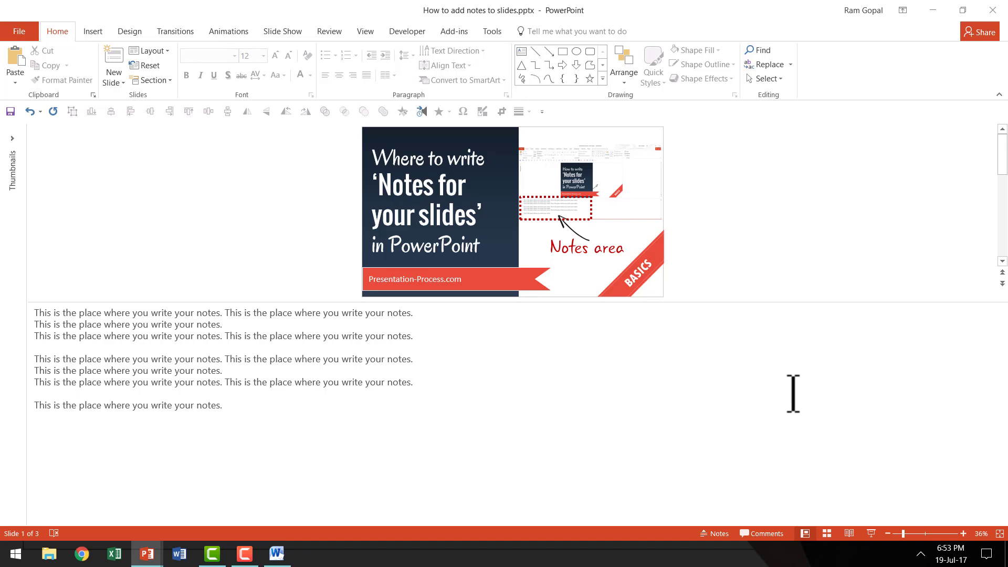
mouse_move(209, 362)
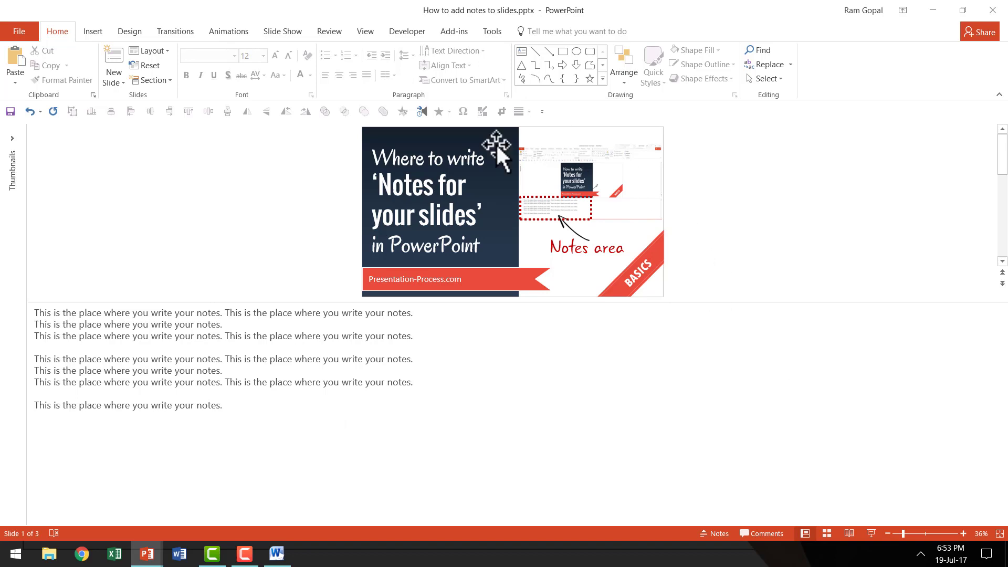
mouse_move(750, 265)
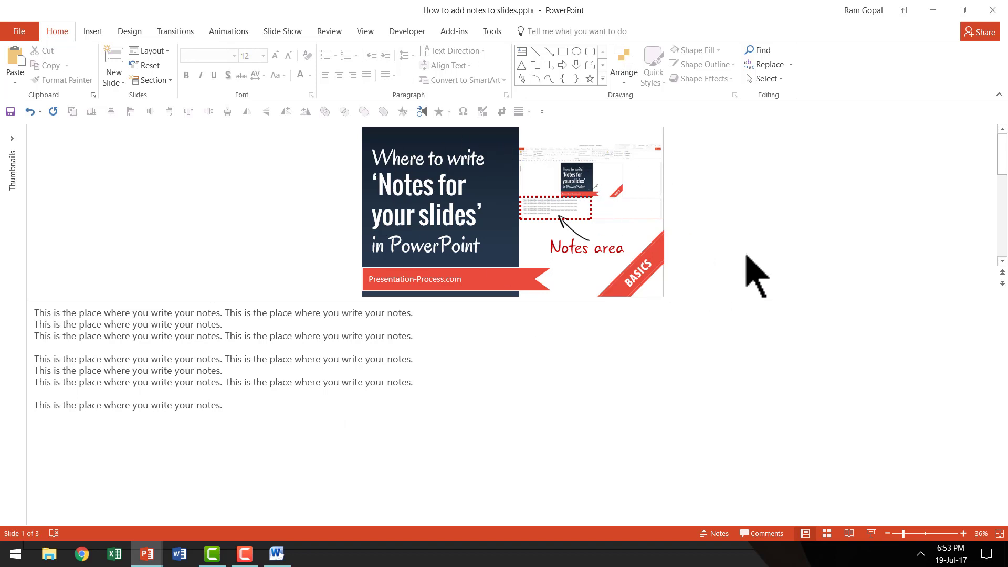
mouse_move(761, 279)
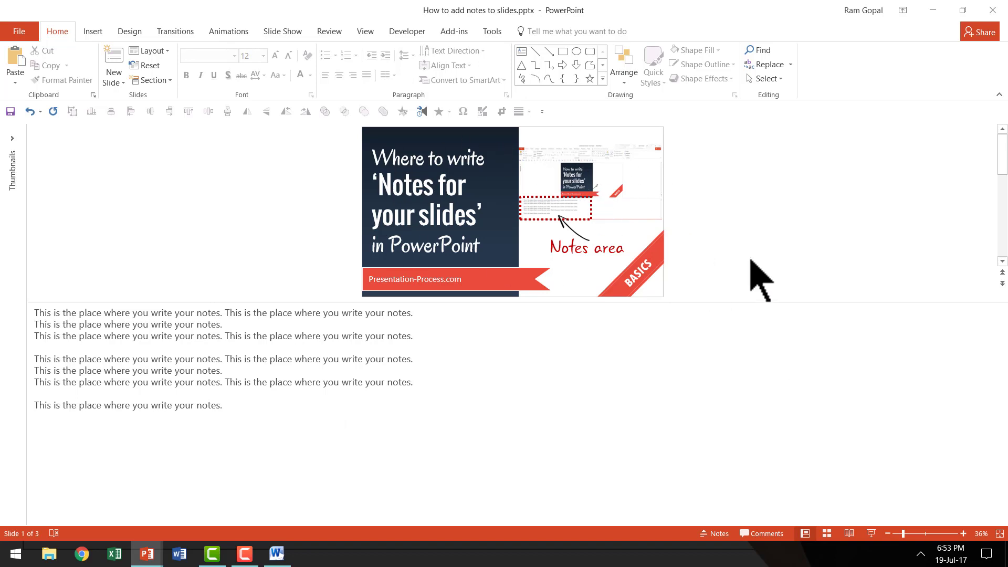
mouse_move(783, 303)
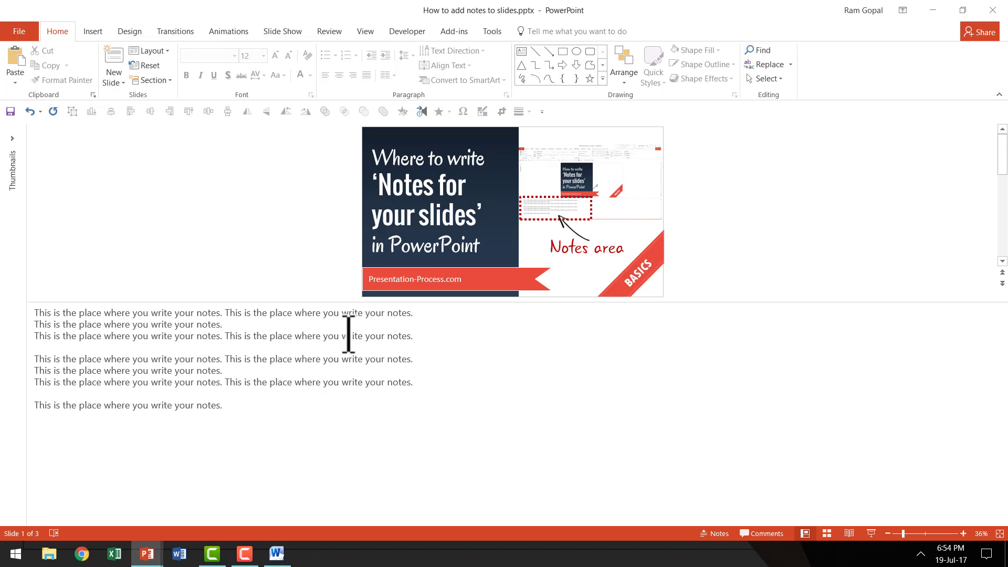
mouse_move(461, 262)
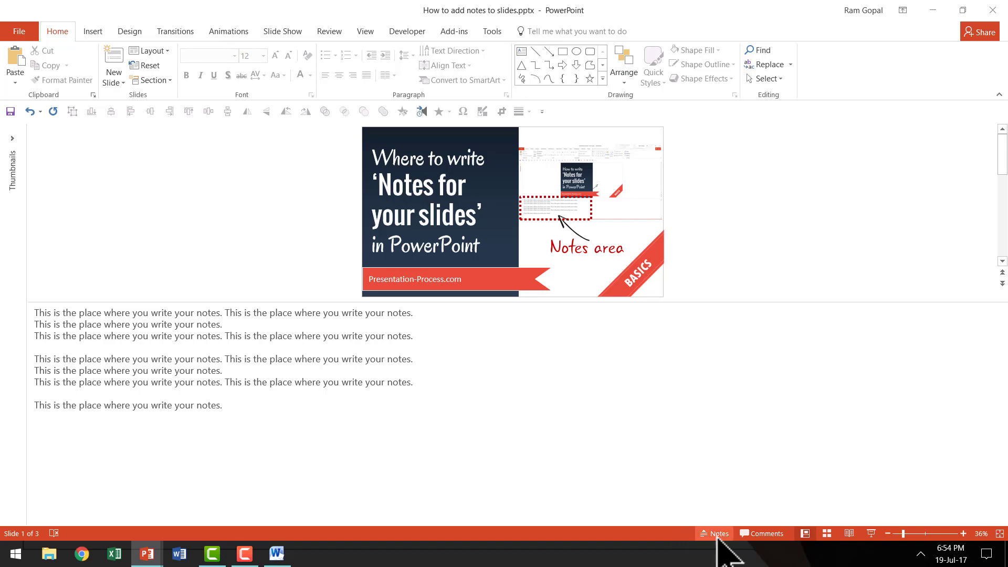
mouse_move(724, 551)
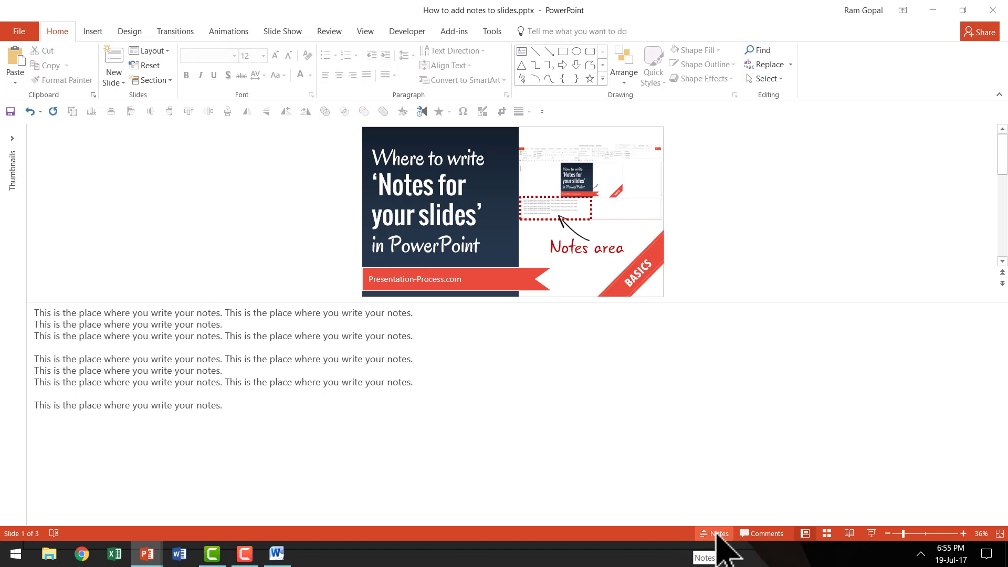
mouse_move(757, 313)
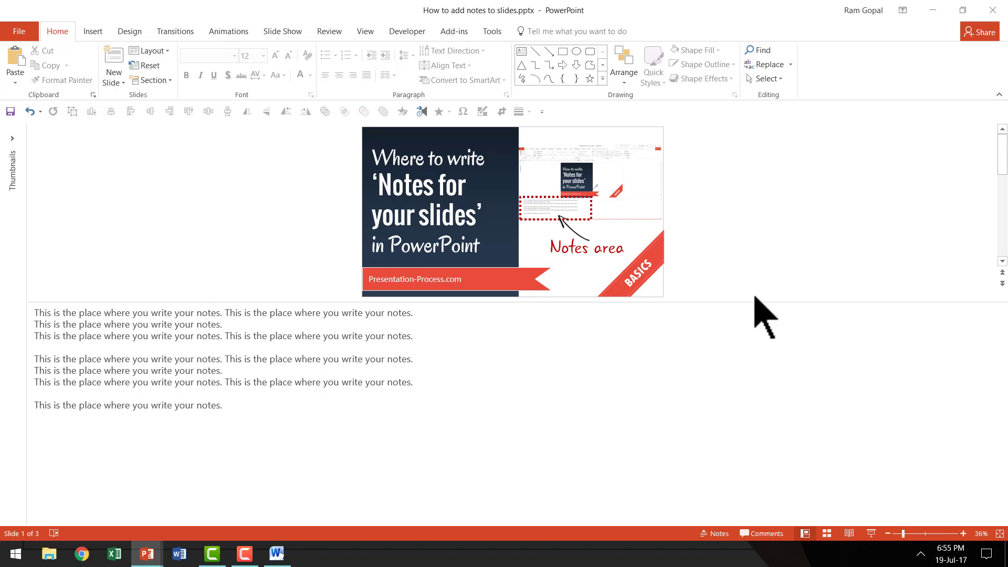